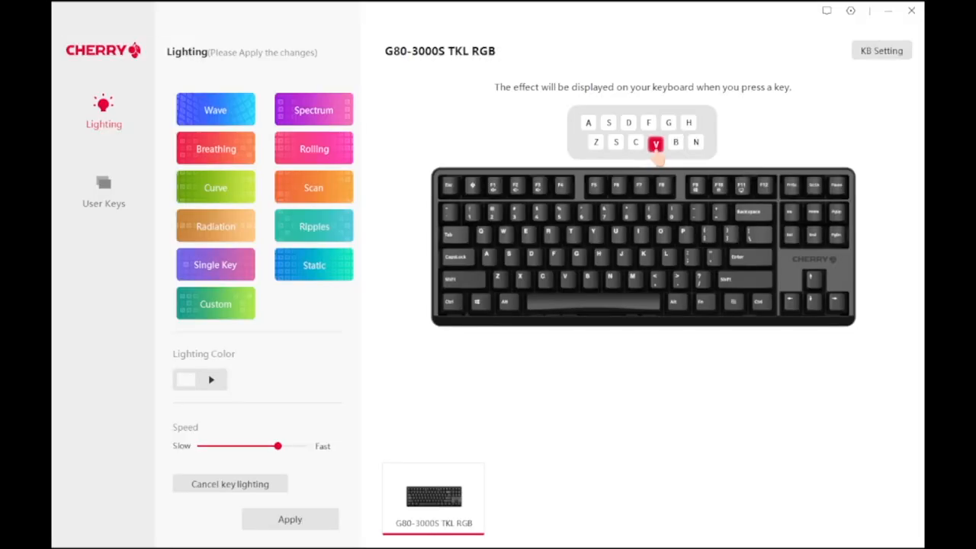
Give the keyboard a Static lighting effect in purple and apply it.
left_click(314, 265)
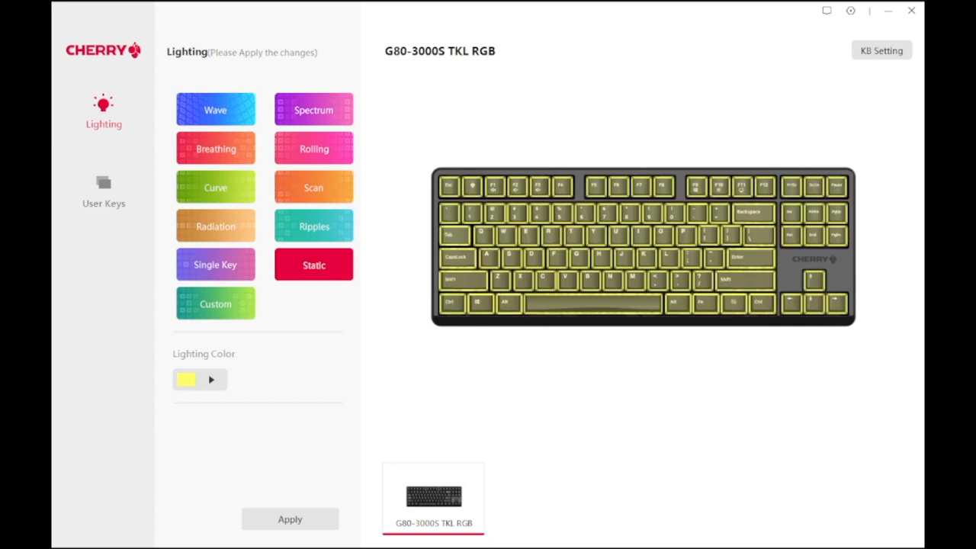
left_click(186, 380)
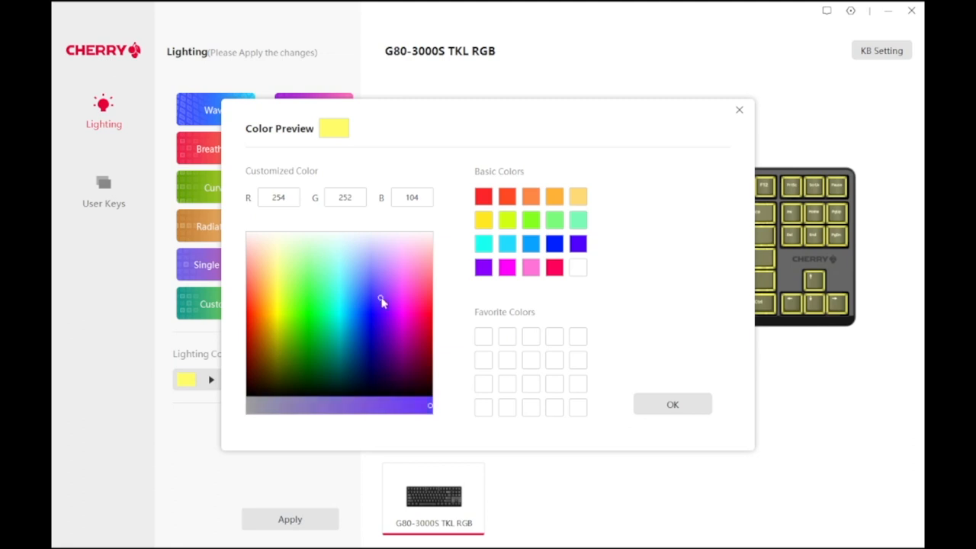
left_click(672, 403)
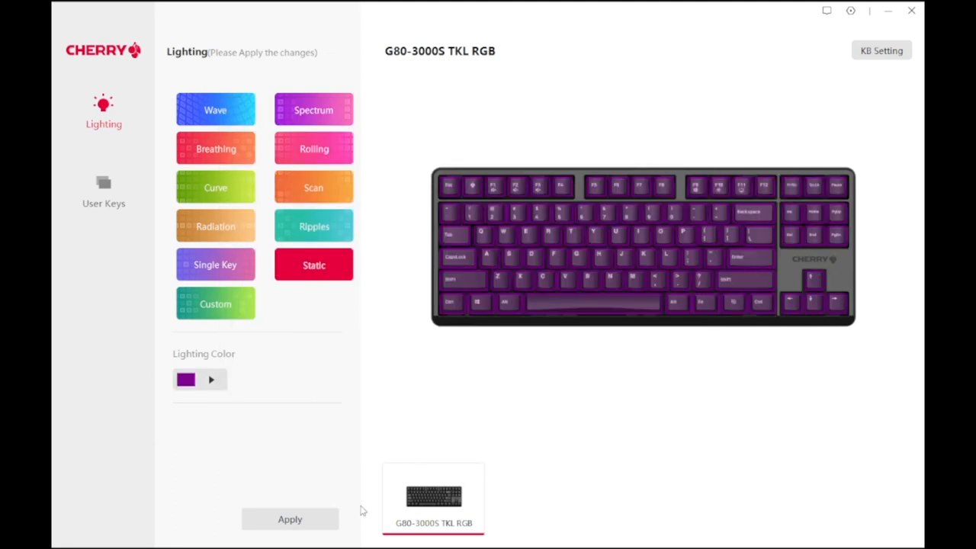
left_click(104, 186)
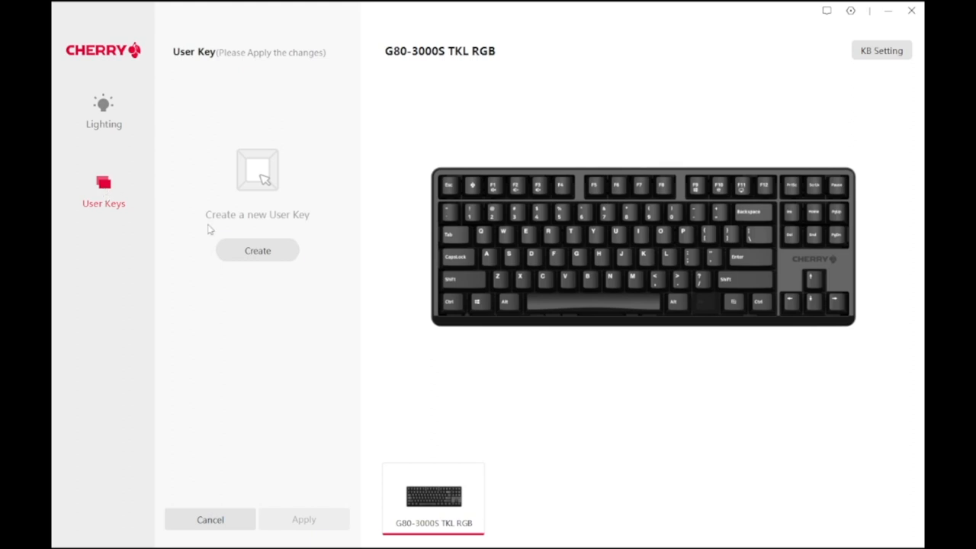
Create User Key1 and review its Macro and Player mapping options.
left_click(256, 250)
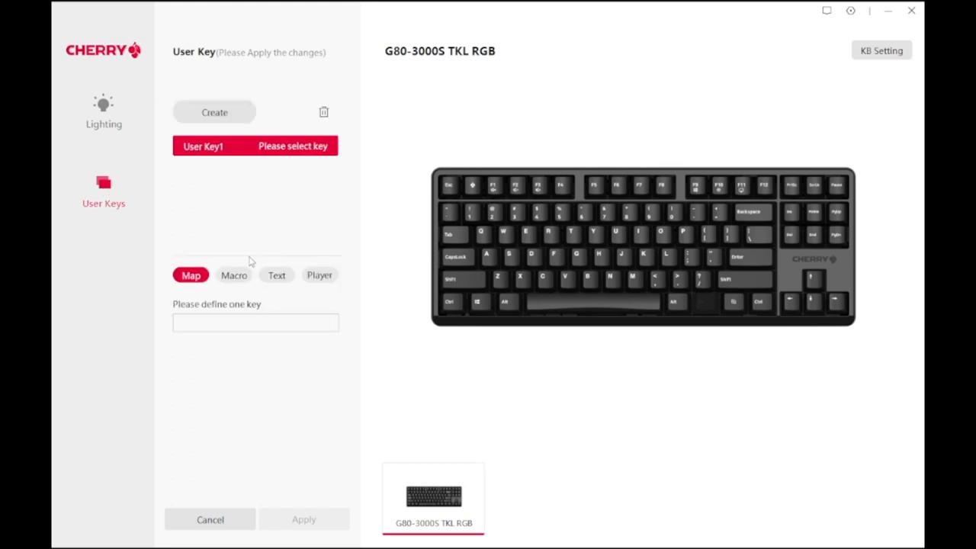
left_click(233, 274)
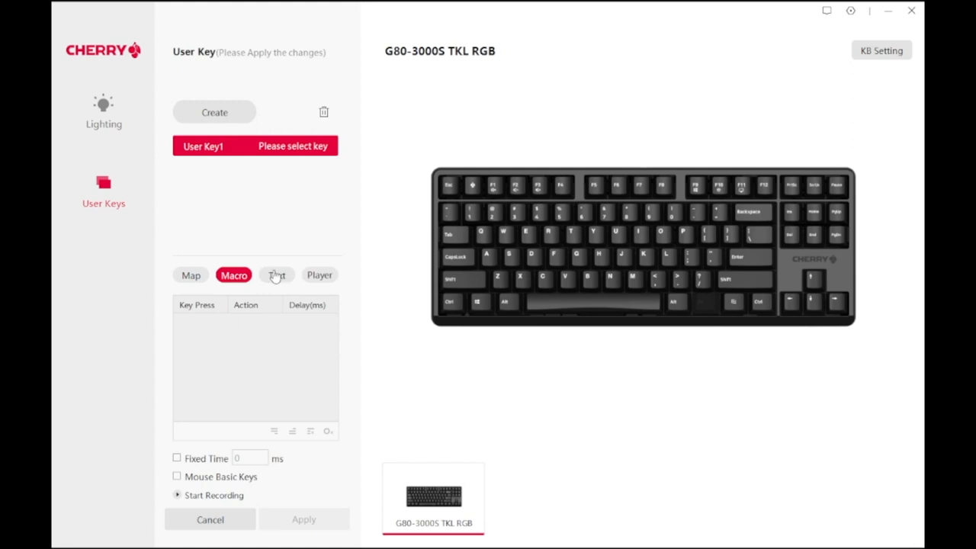
left_click(320, 274)
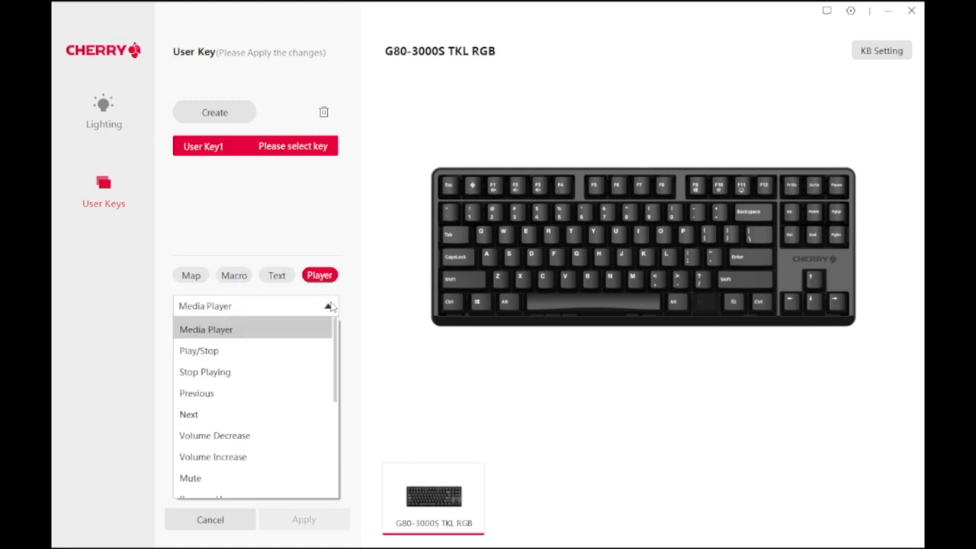